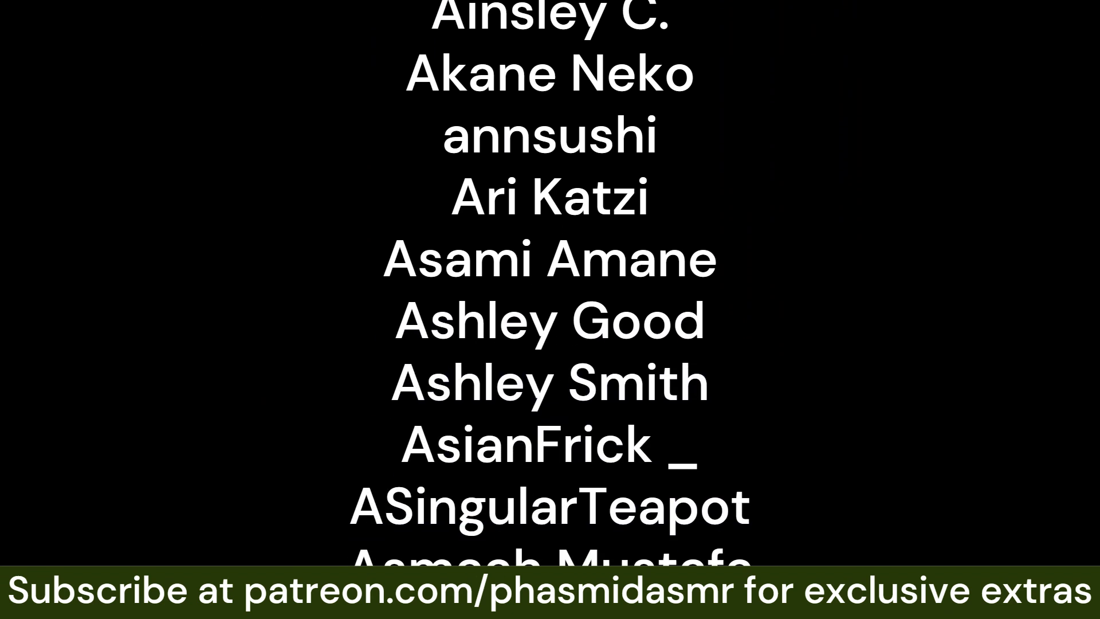
scroll(down, 3)
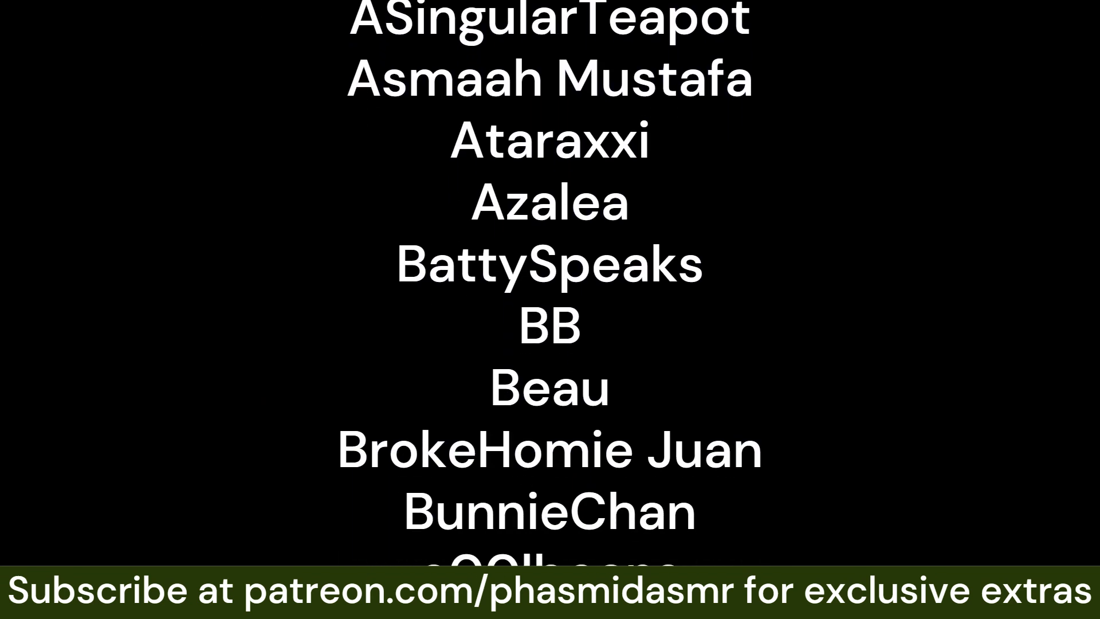
scroll(down, 3)
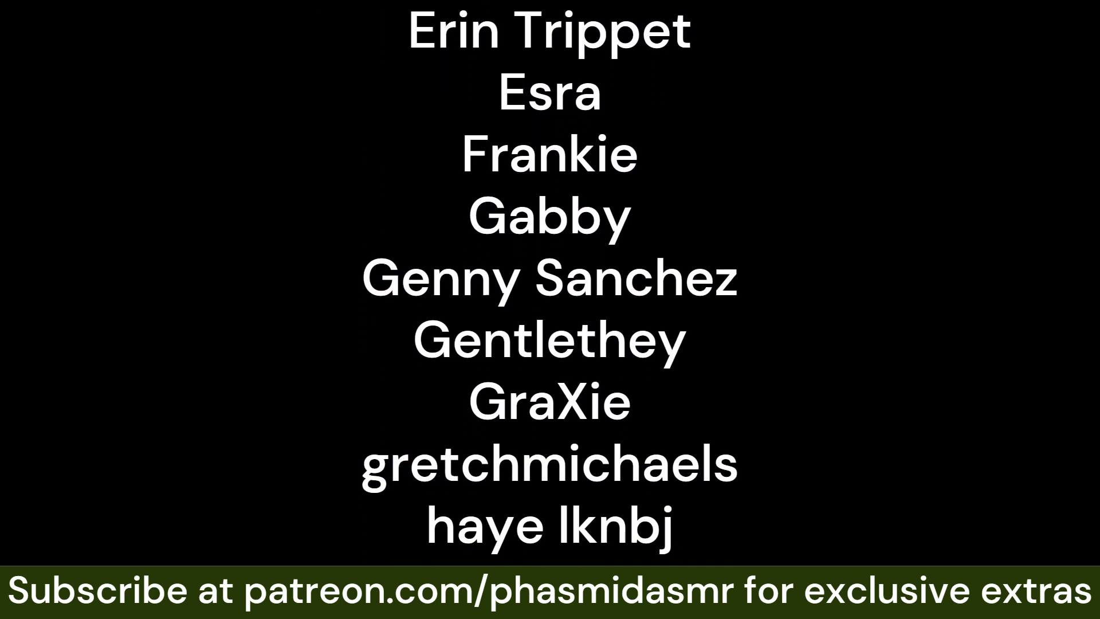
scroll(down, 3)
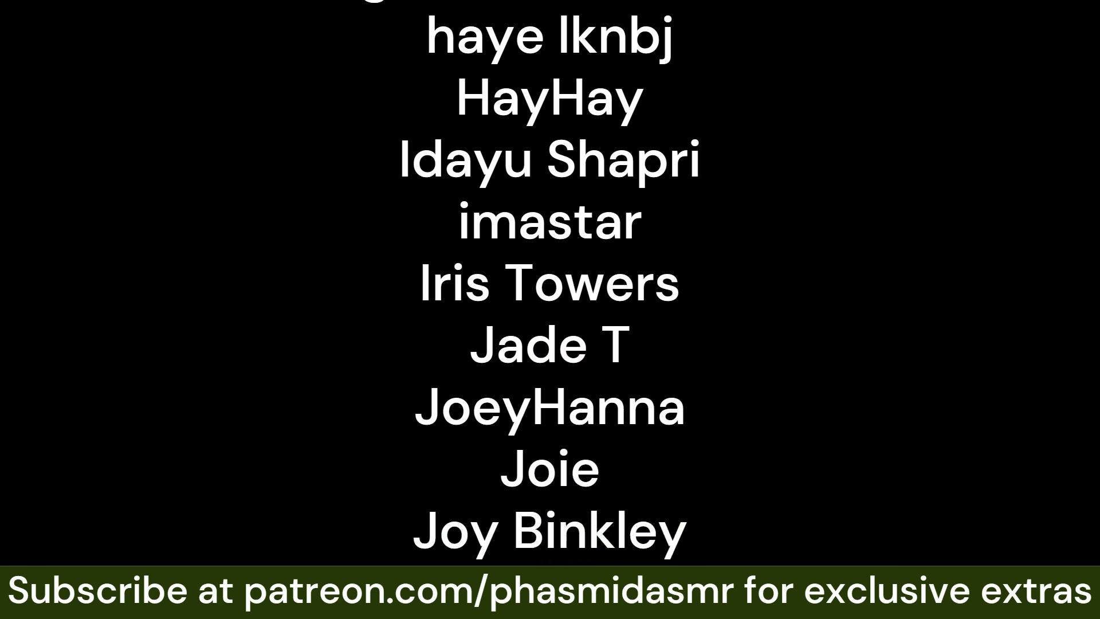
scroll(down, 3)
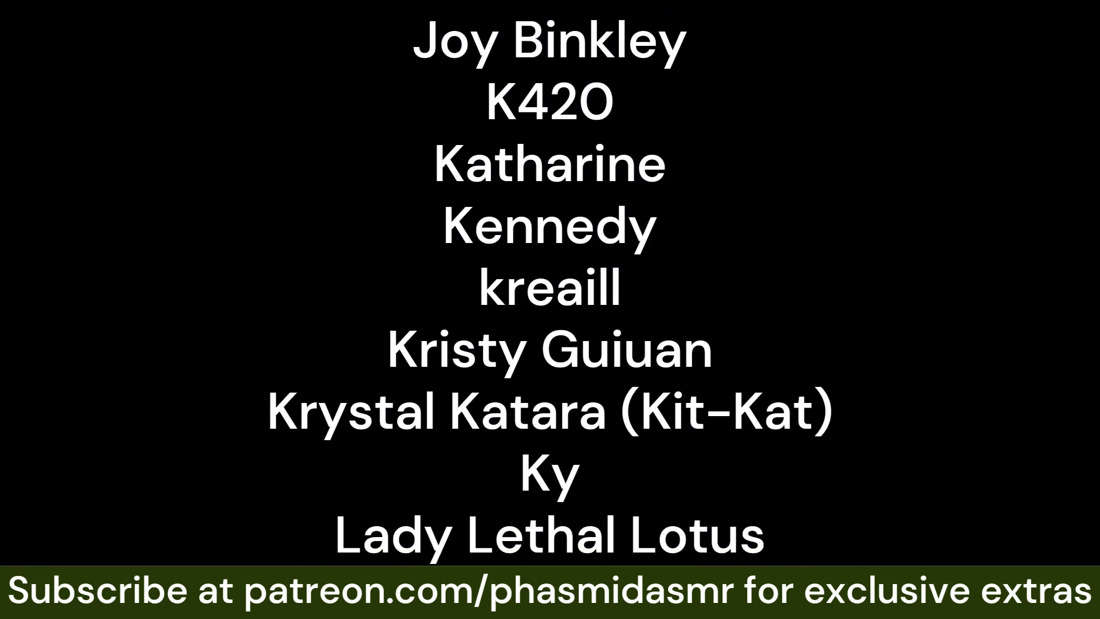
scroll(down, 3)
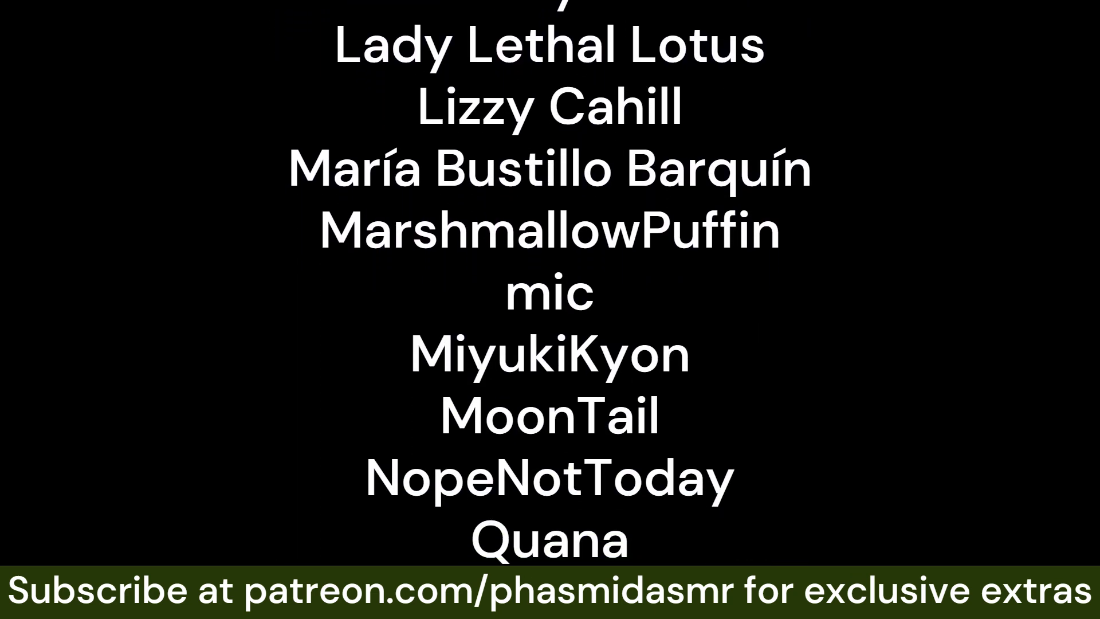
scroll(down, 3)
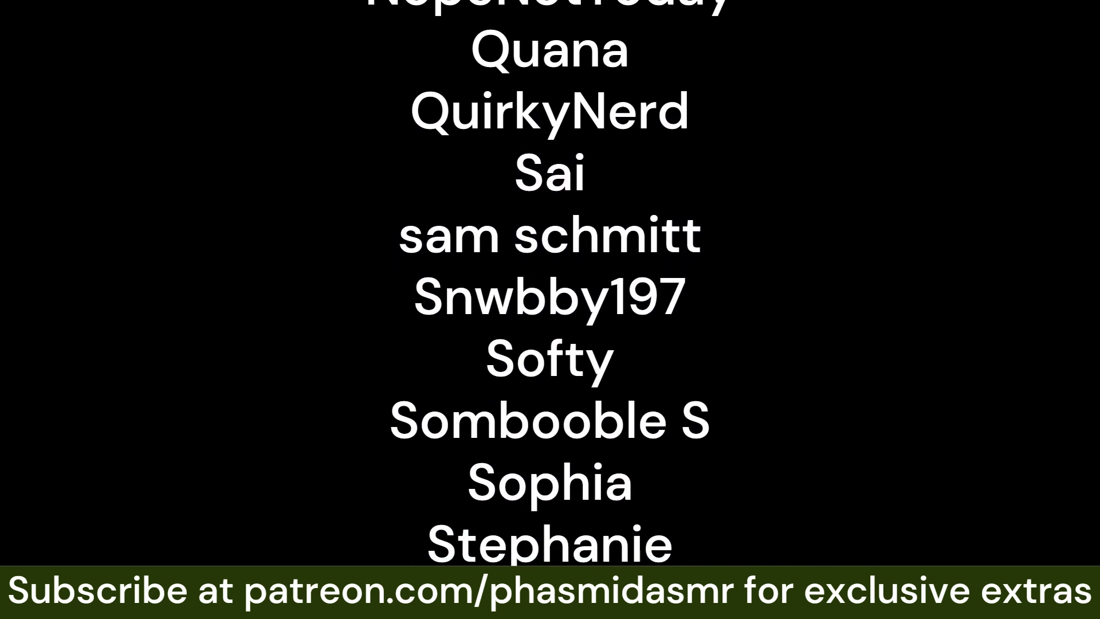